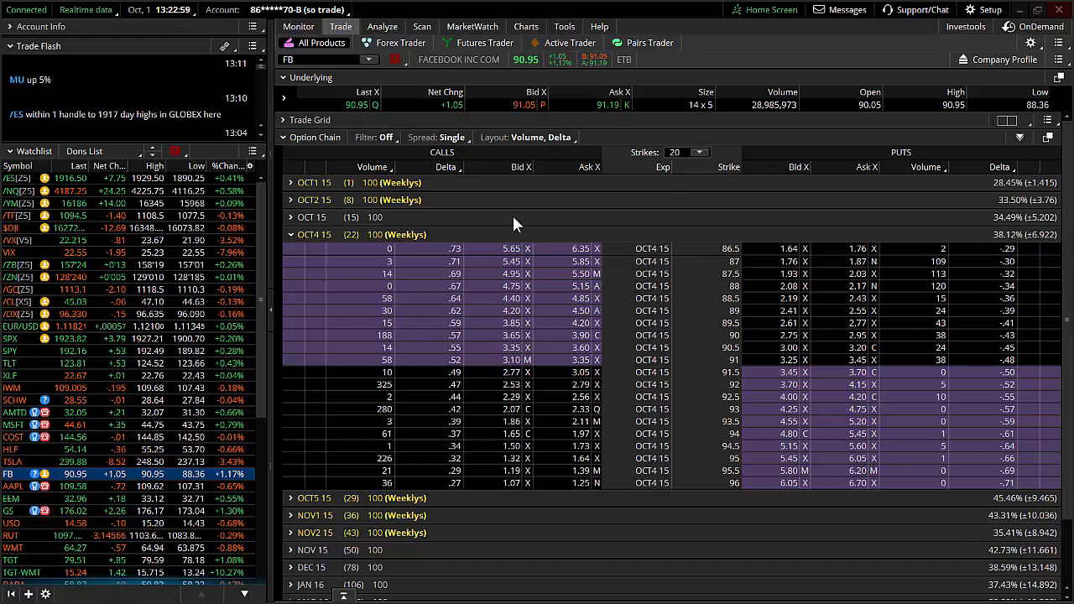
{"action": "mouse_move", "coordinate": [479, 150]}
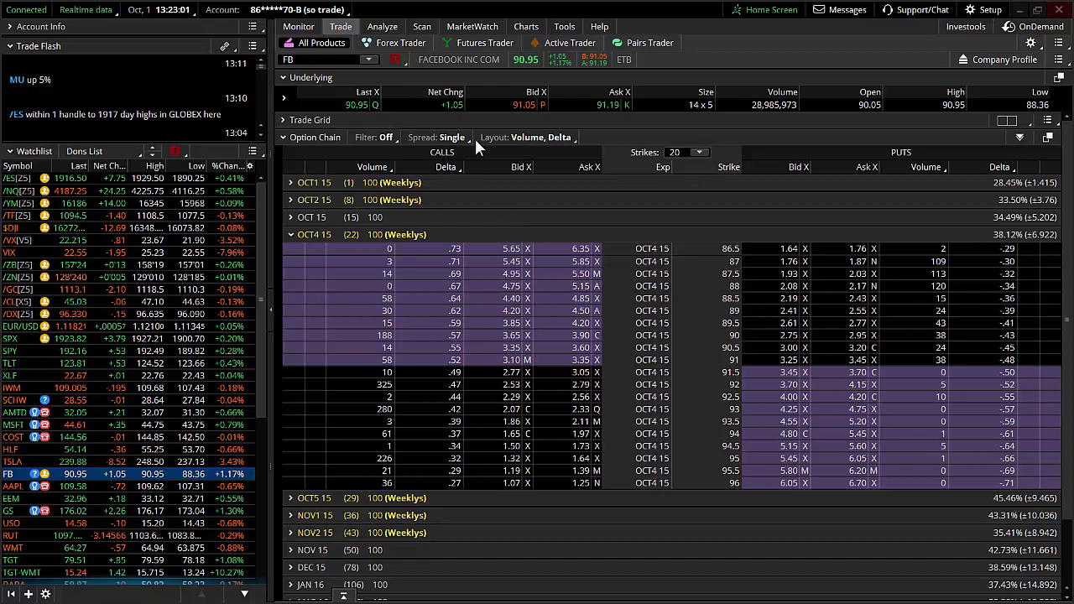
{"action": "mouse_move", "coordinate": [500, 166]}
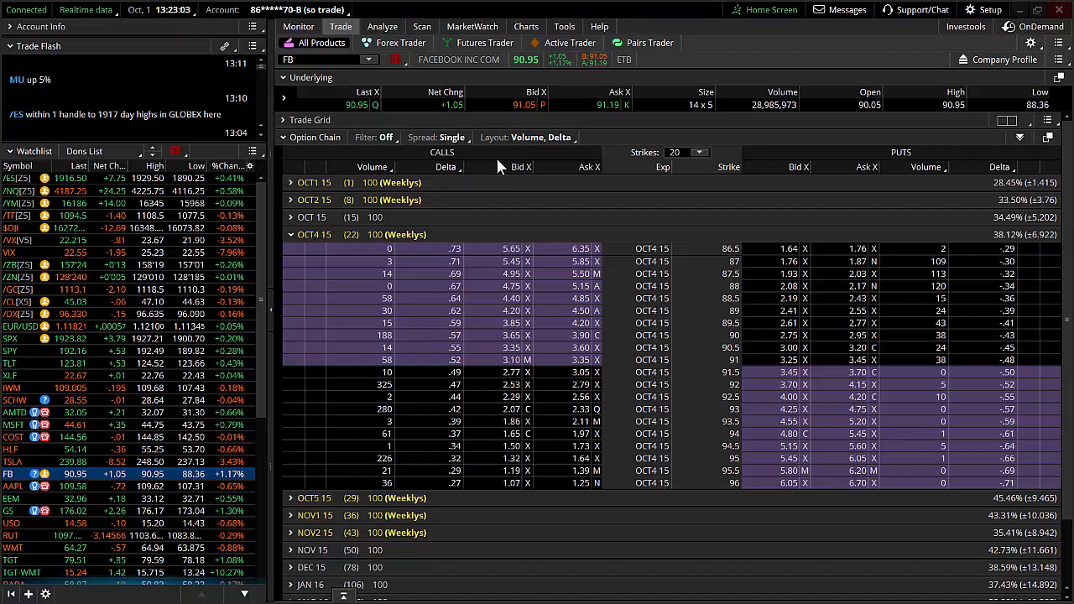
{"action": "mouse_move", "coordinate": [545, 6]}
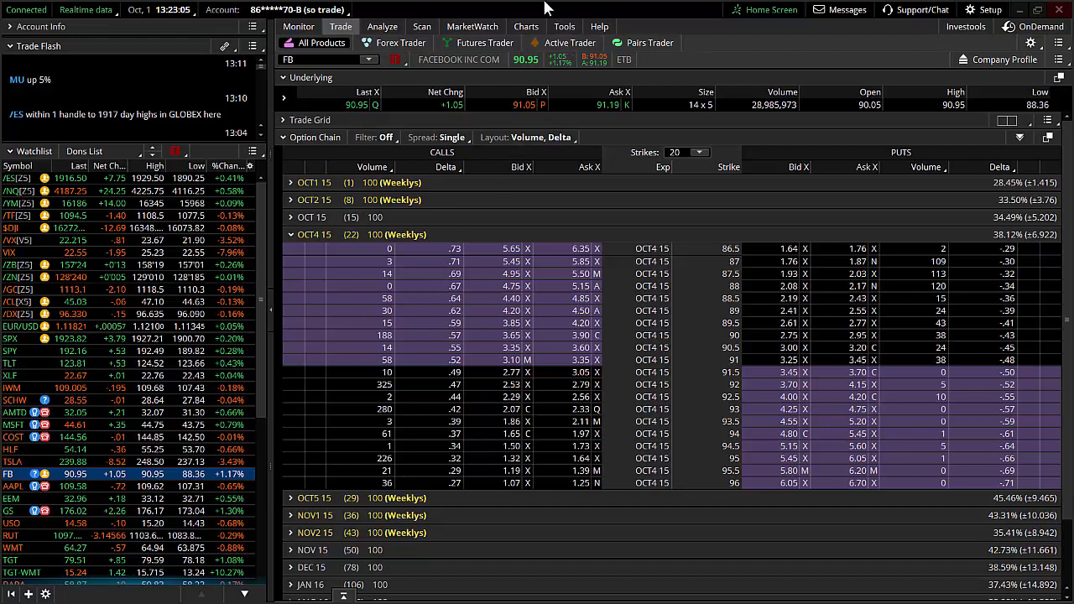
Switch from the FB option chain to the daily candlestick chart with volume.
{"action": "left_click", "coordinate": [527, 27]}
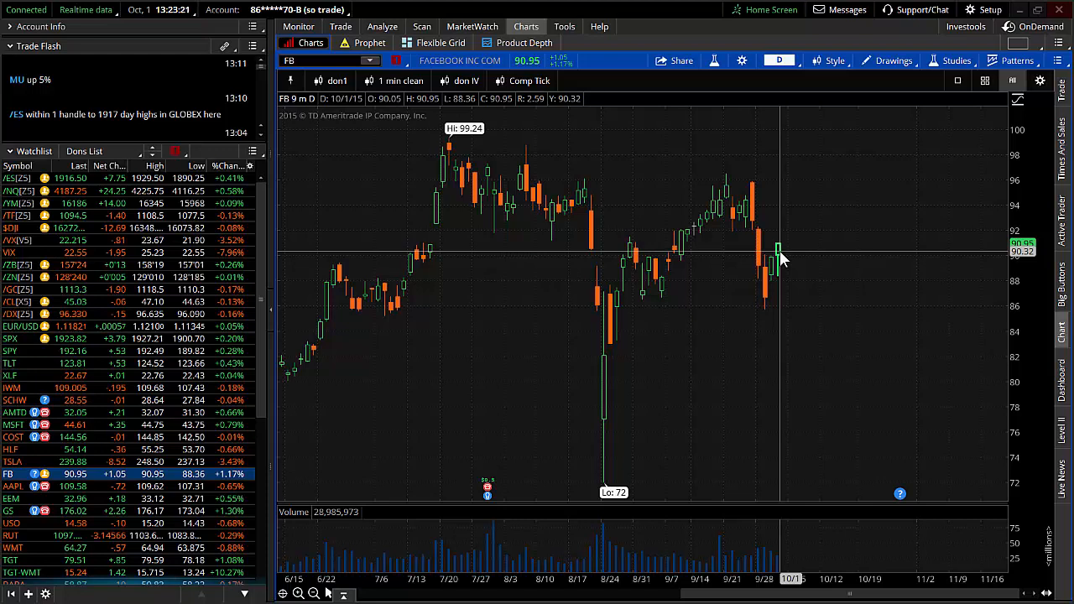
{"action": "mouse_move", "coordinate": [755, 188]}
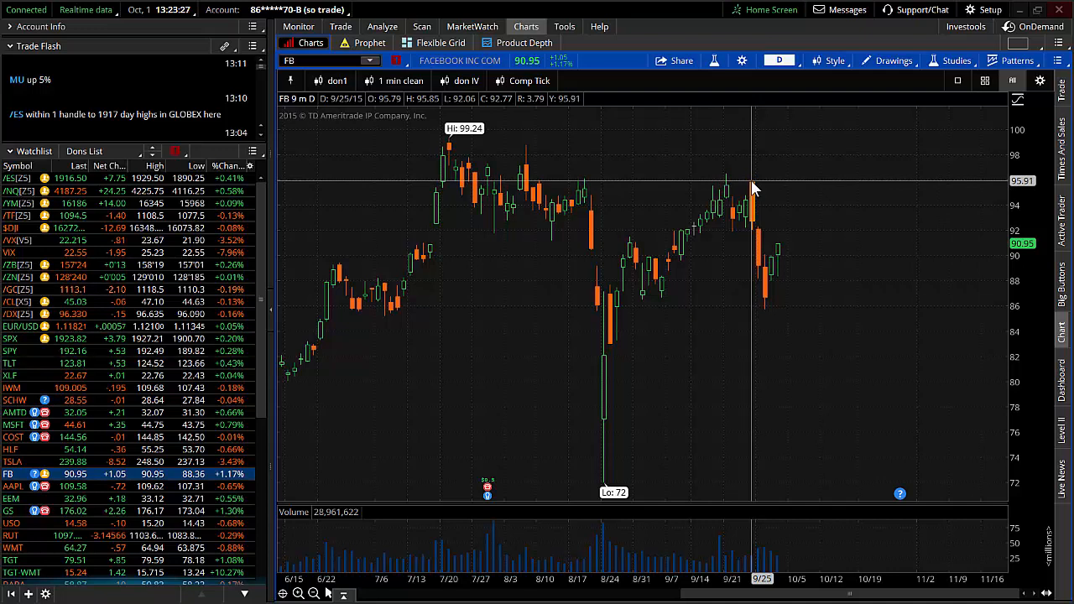
{"action": "mouse_move", "coordinate": [764, 315]}
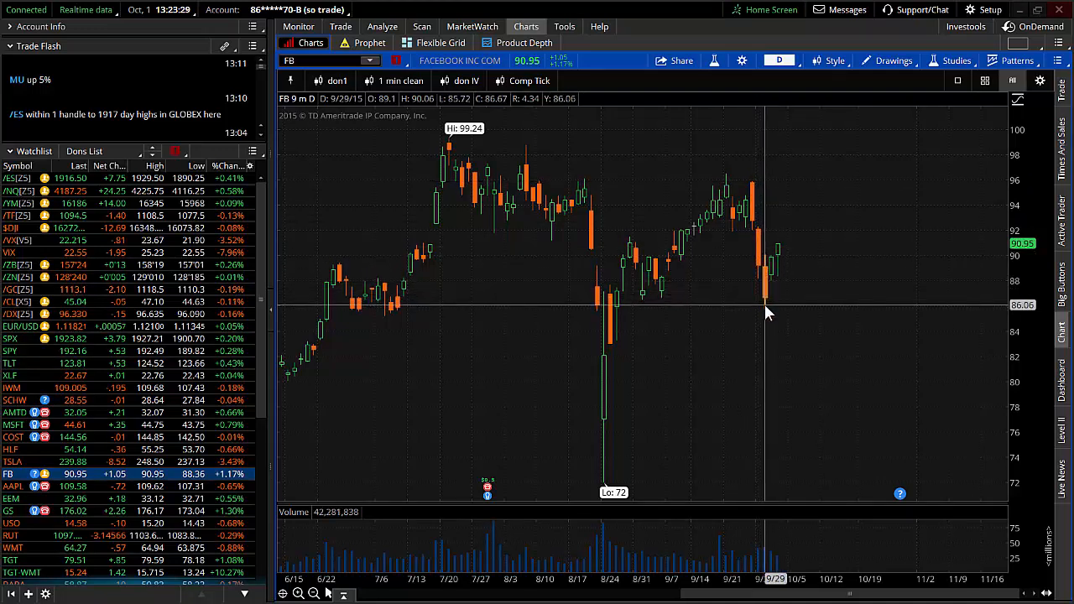
{"action": "mouse_move", "coordinate": [780, 232]}
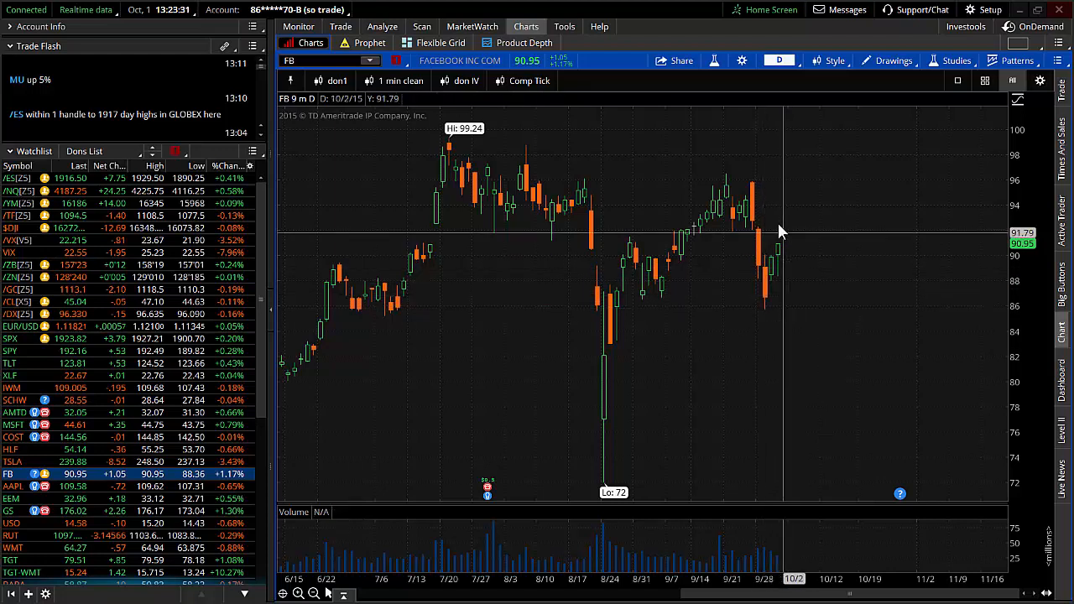
{"action": "mouse_move", "coordinate": [769, 315]}
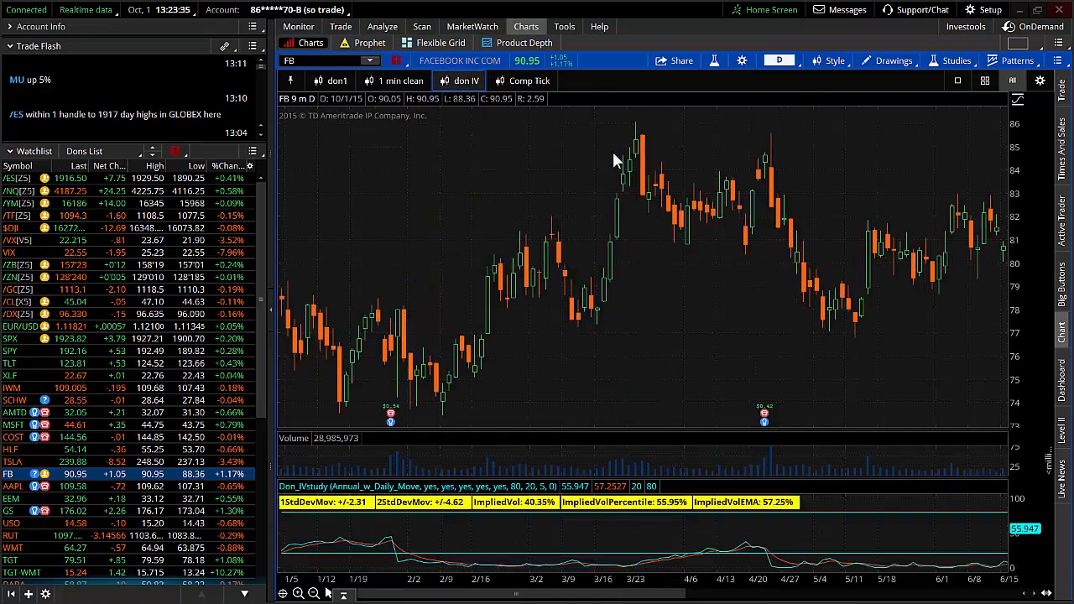
Autozoom the FB chart to August–October with a larger implied volatility panel.
{"action": "right_click", "coordinate": [614, 159]}
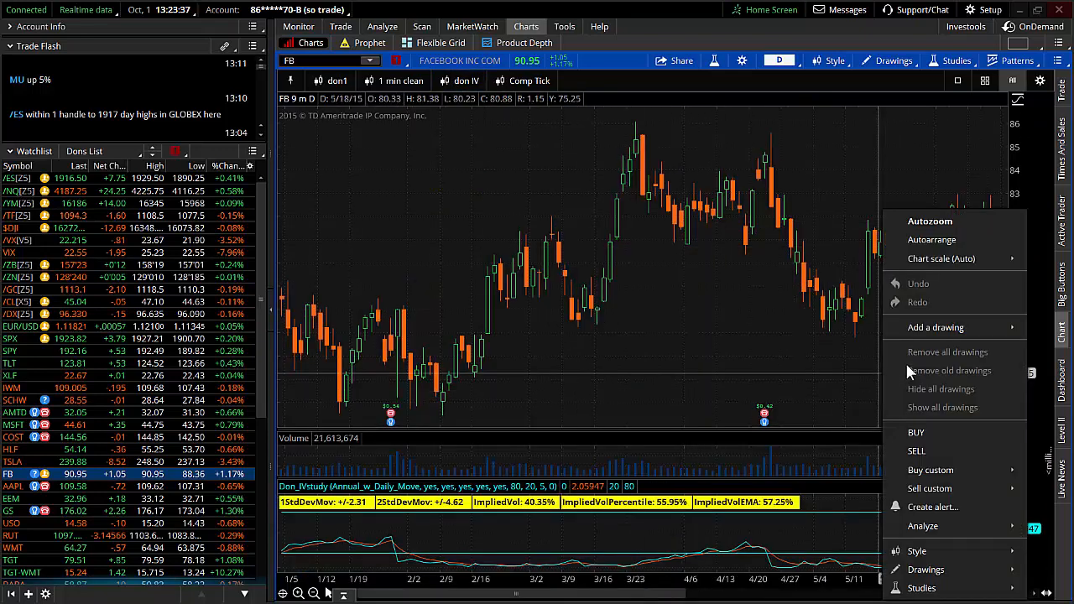
{"action": "left_click", "coordinate": [930, 221]}
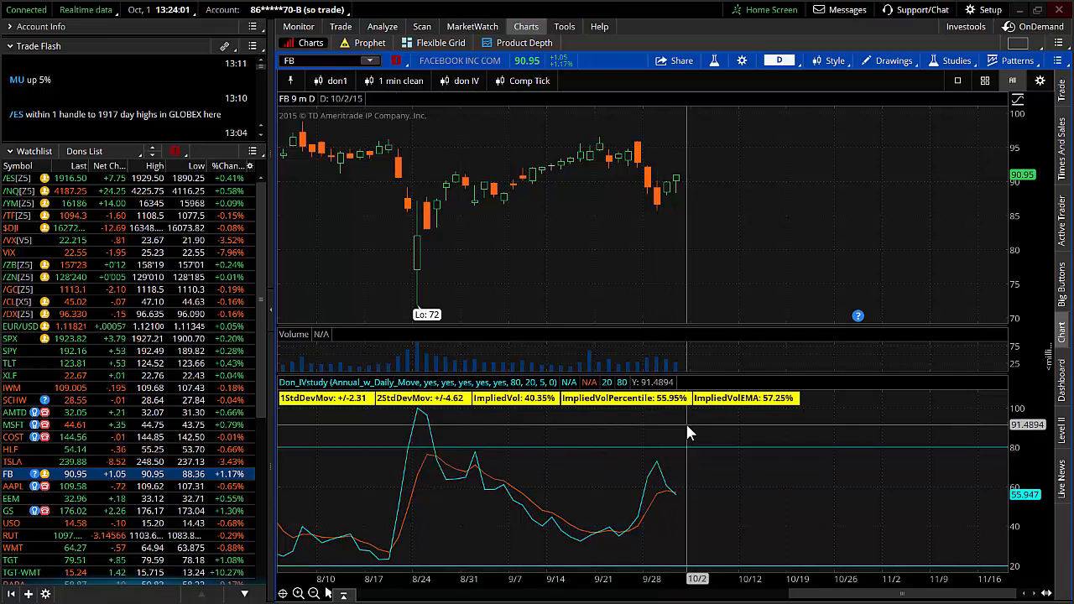
{"action": "mouse_move", "coordinate": [670, 188]}
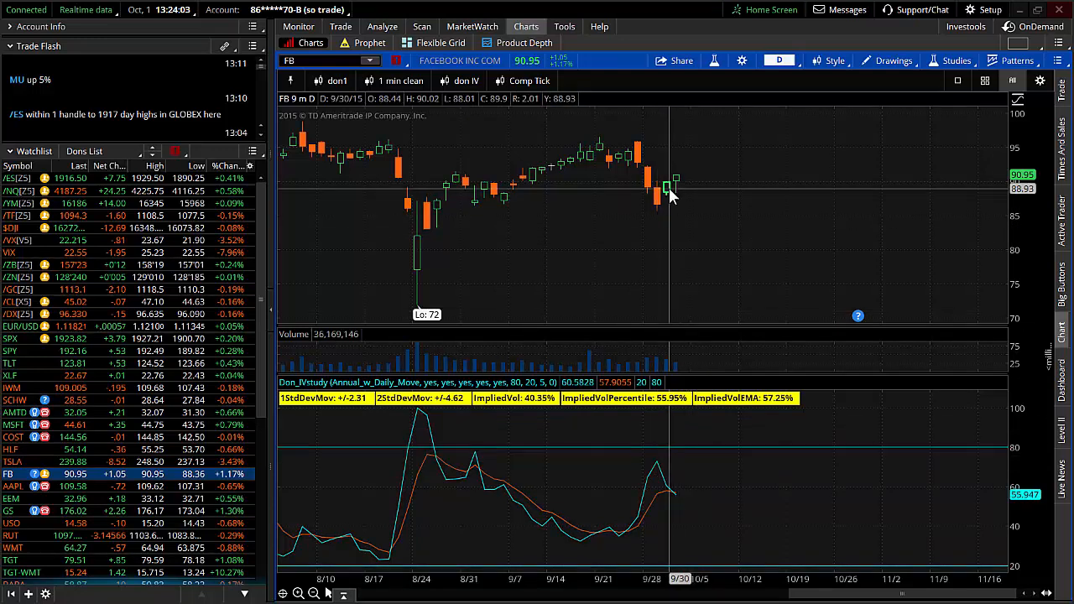
{"action": "mouse_move", "coordinate": [678, 311]}
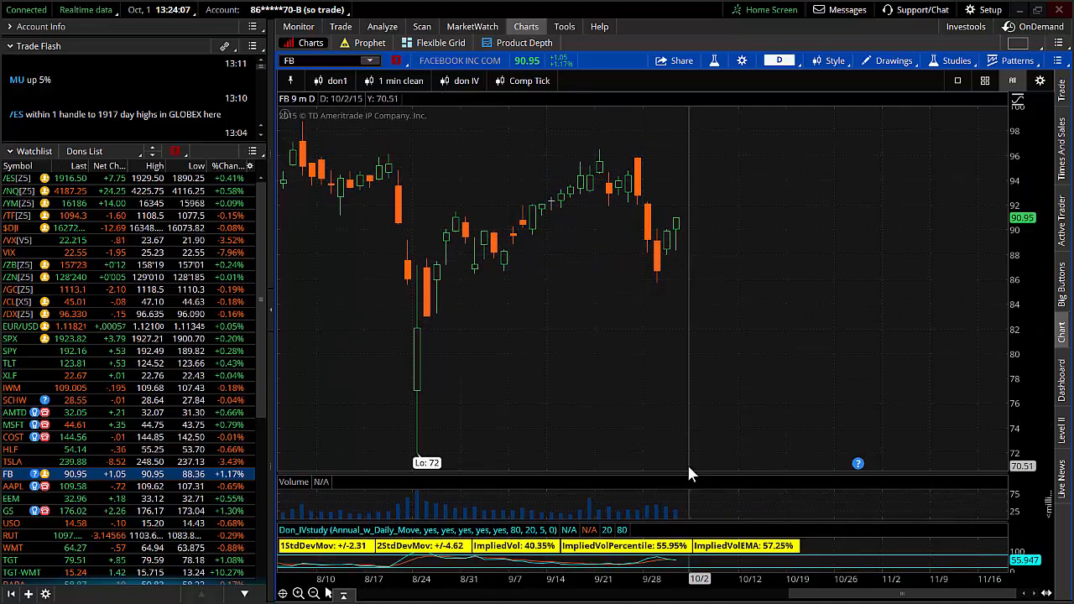
{"action": "mouse_move", "coordinate": [665, 289]}
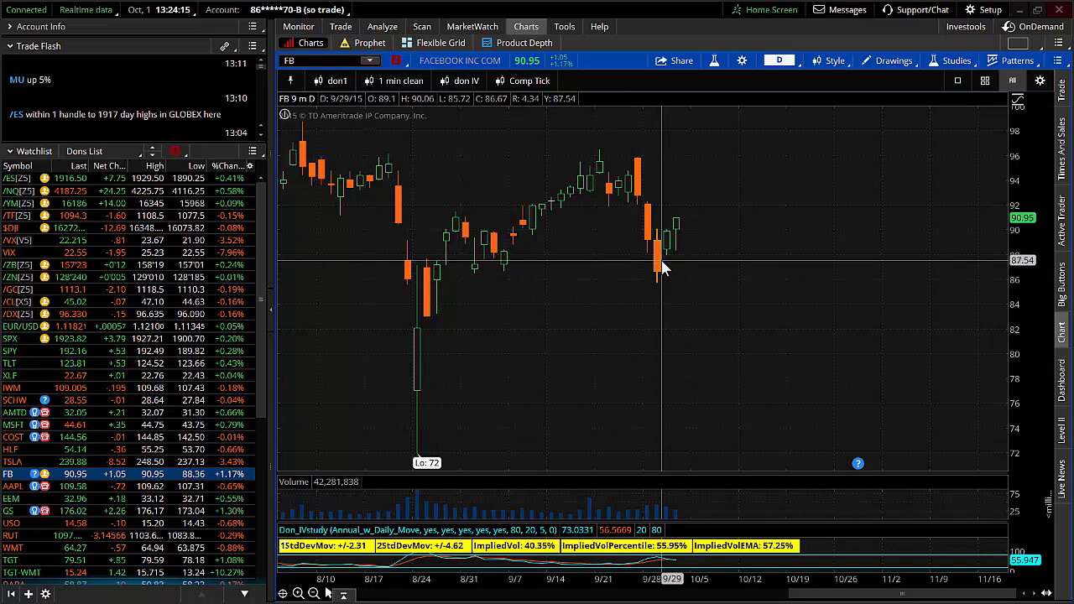
{"action": "mouse_move", "coordinate": [689, 222]}
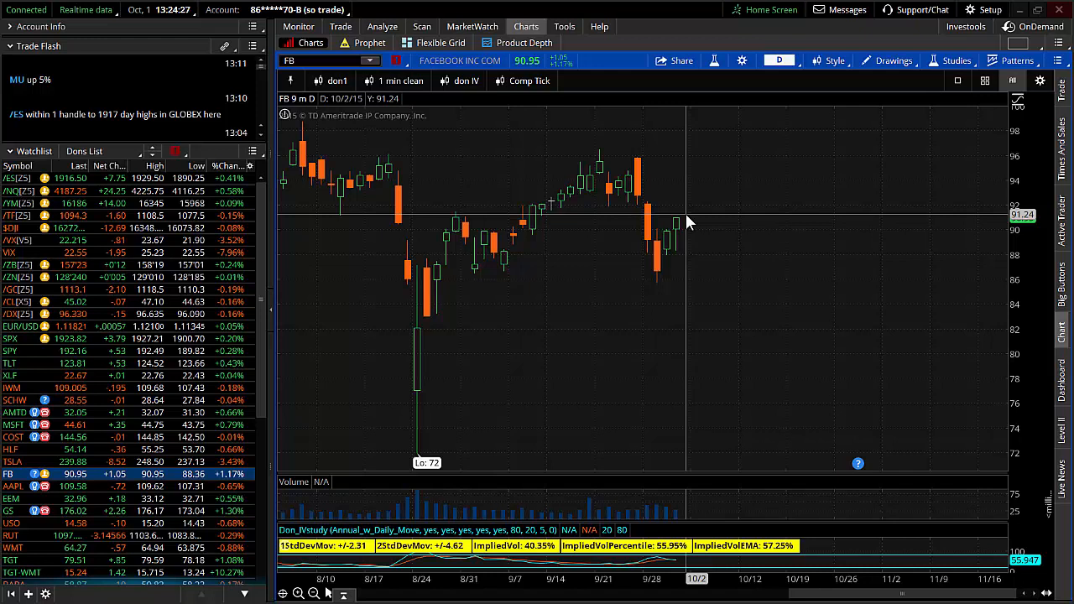
{"action": "mouse_move", "coordinate": [671, 252]}
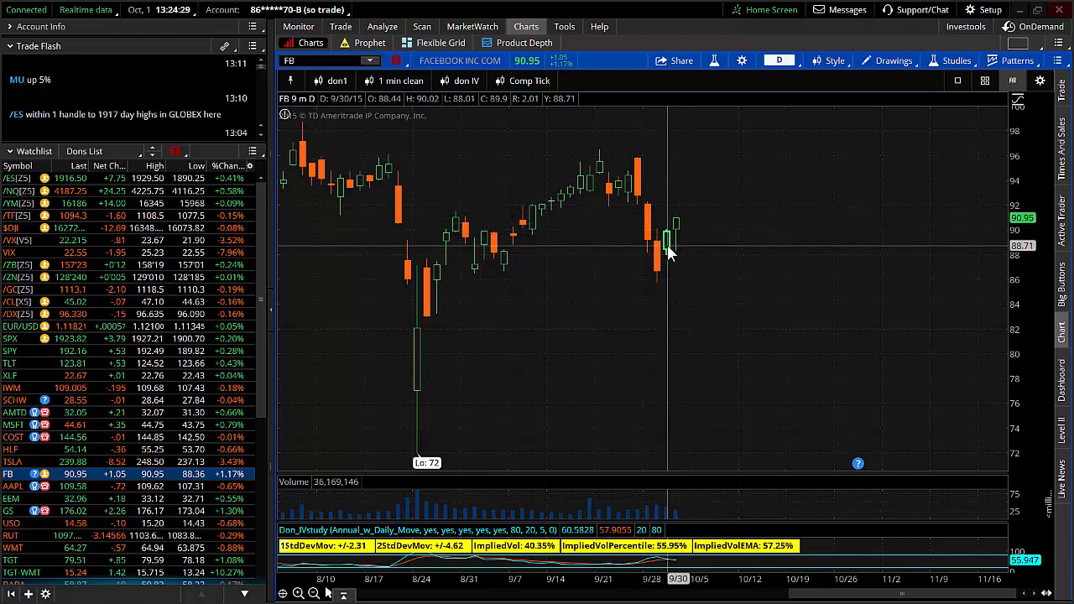
{"action": "mouse_move", "coordinate": [668, 262]}
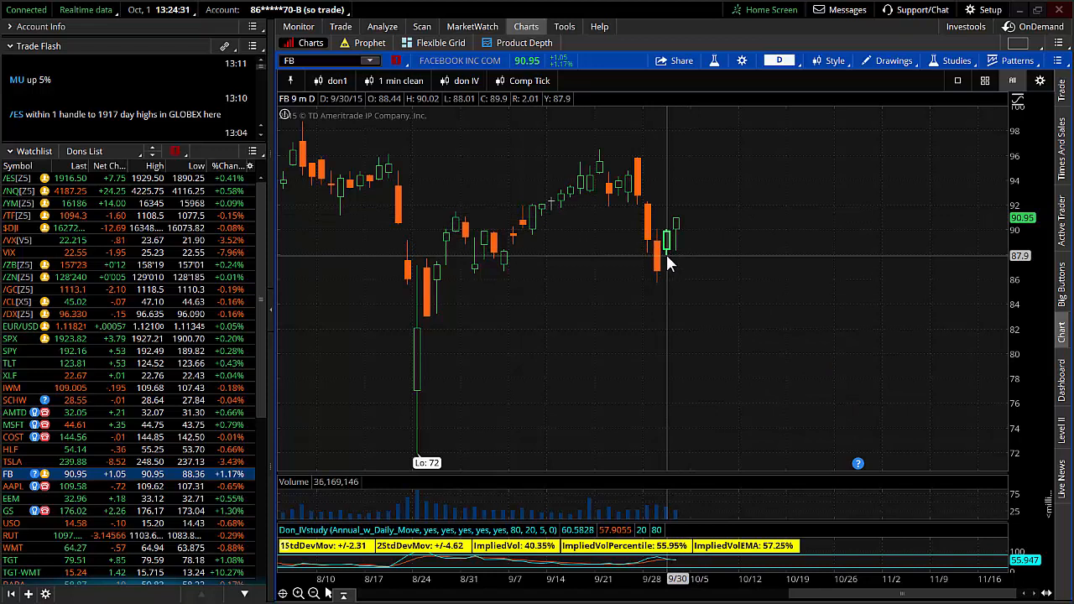
{"action": "mouse_move", "coordinate": [675, 227]}
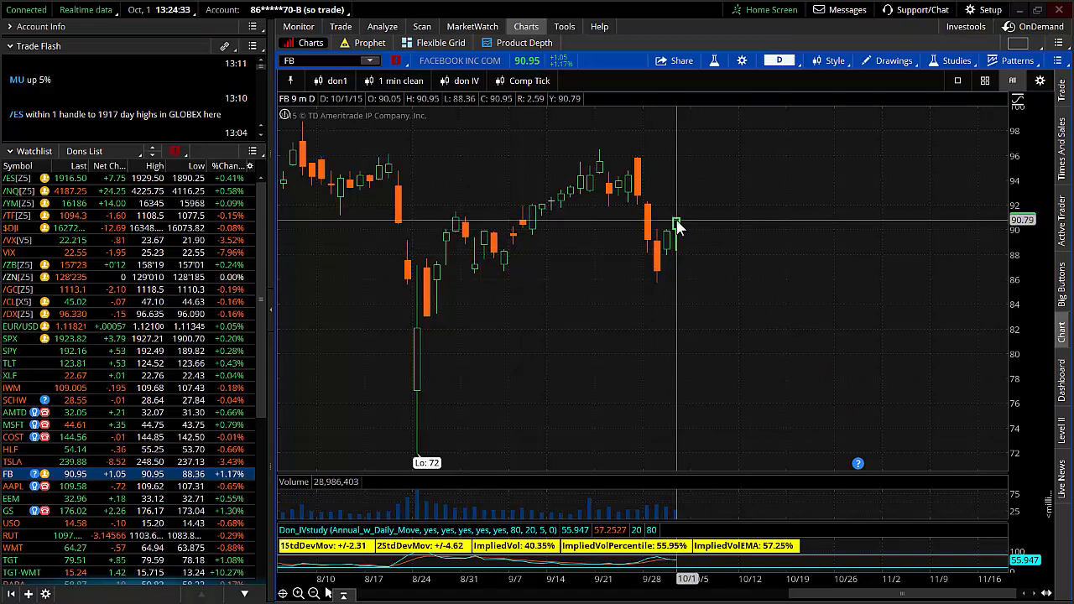
{"action": "mouse_move", "coordinate": [668, 260]}
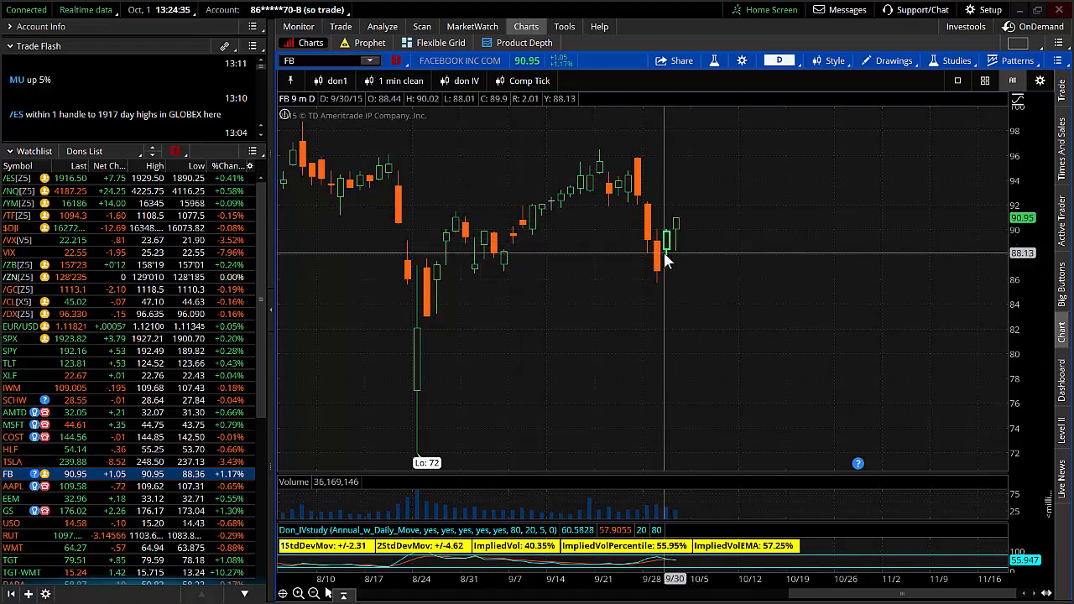
{"action": "mouse_move", "coordinate": [672, 243]}
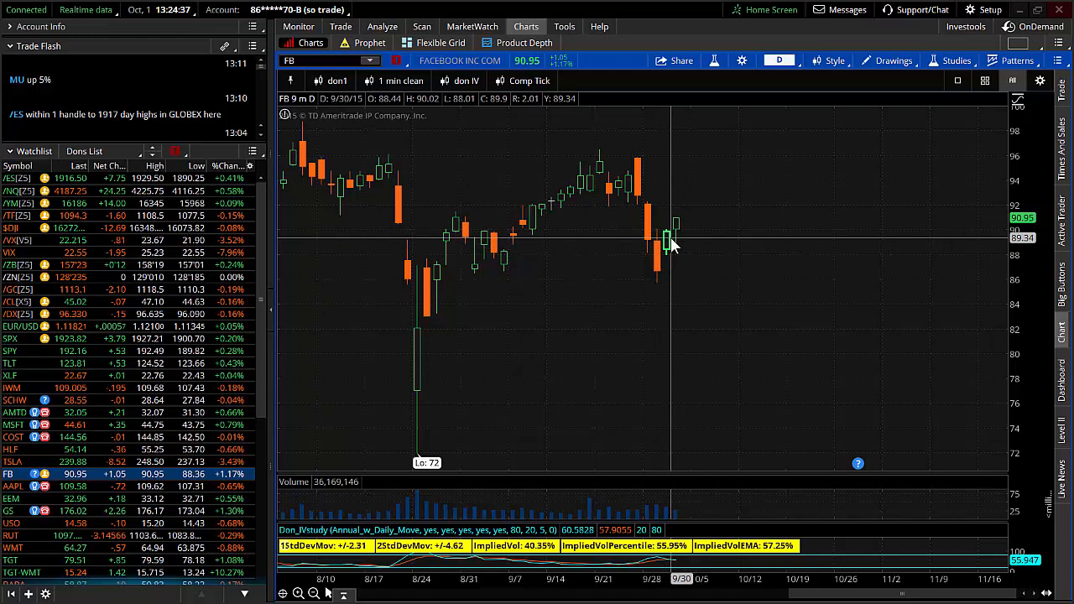
{"action": "mouse_move", "coordinate": [671, 231]}
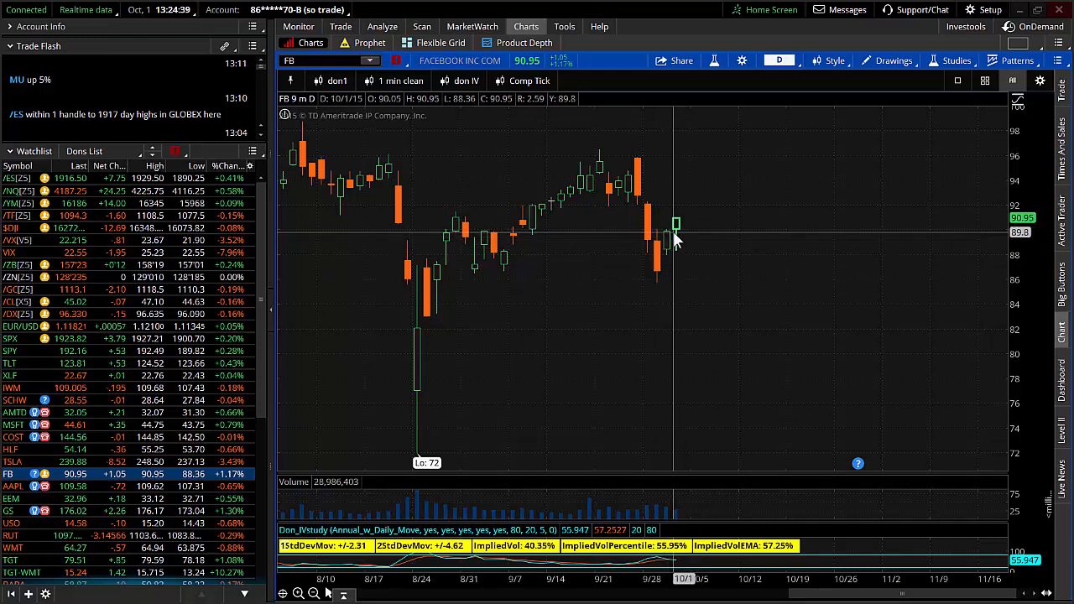
{"action": "mouse_move", "coordinate": [679, 232]}
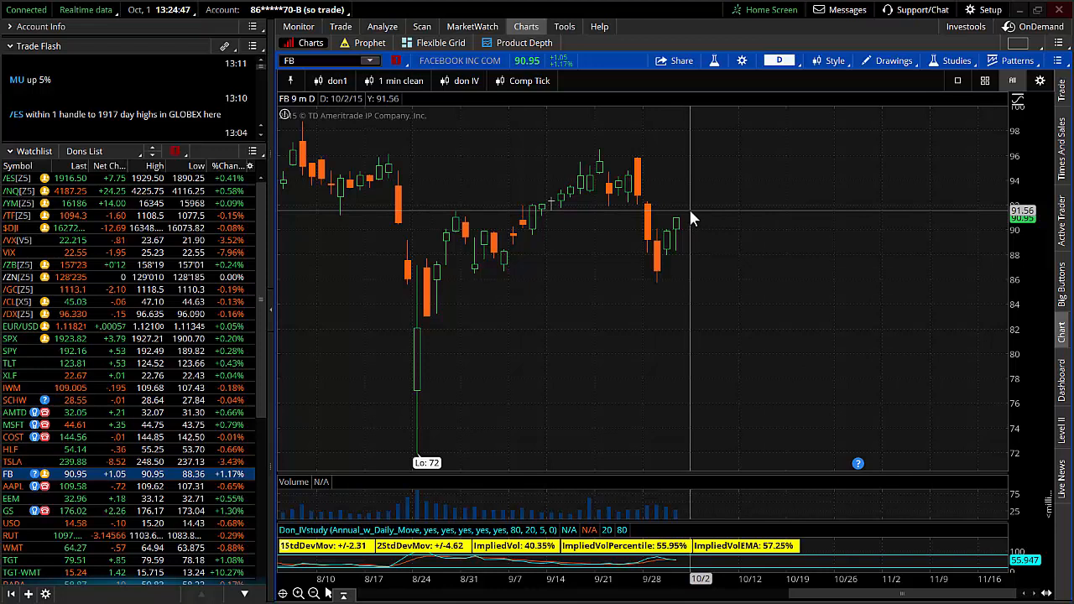
{"action": "mouse_move", "coordinate": [689, 217]}
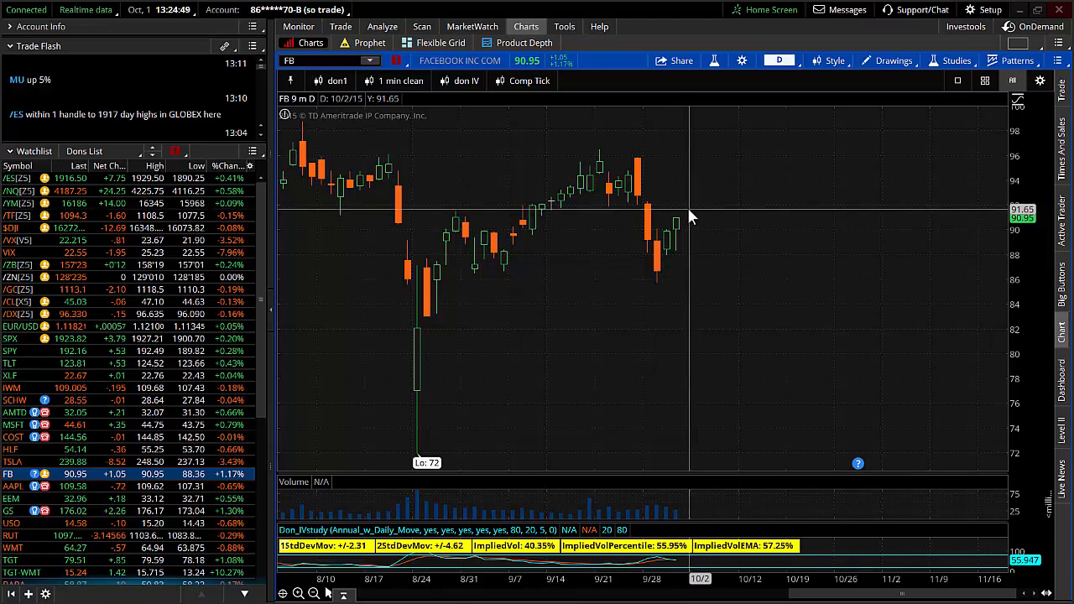
{"action": "mouse_move", "coordinate": [689, 218]}
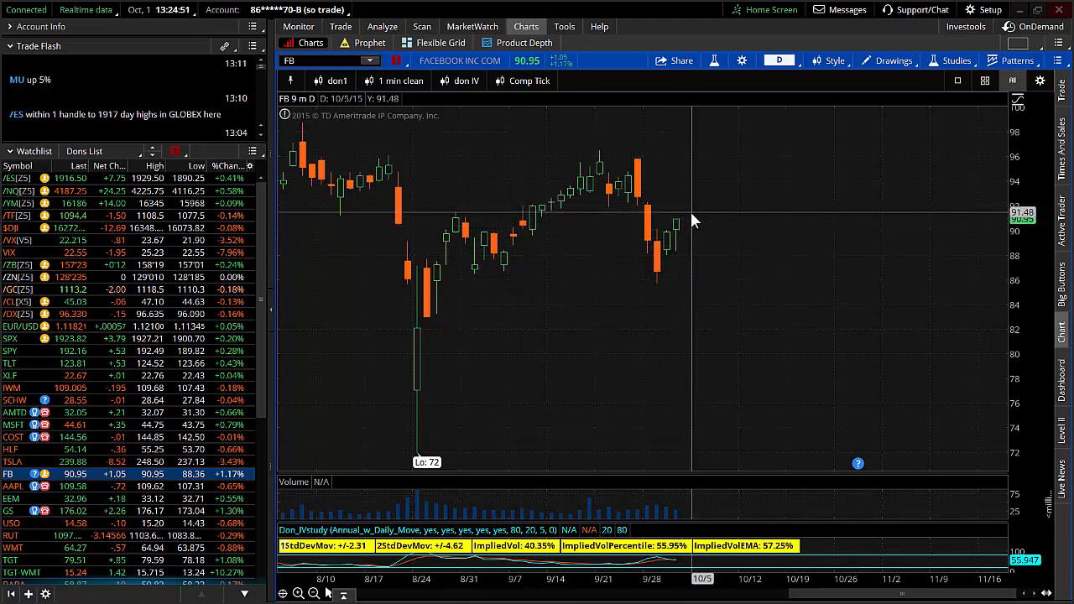
{"action": "mouse_move", "coordinate": [680, 226]}
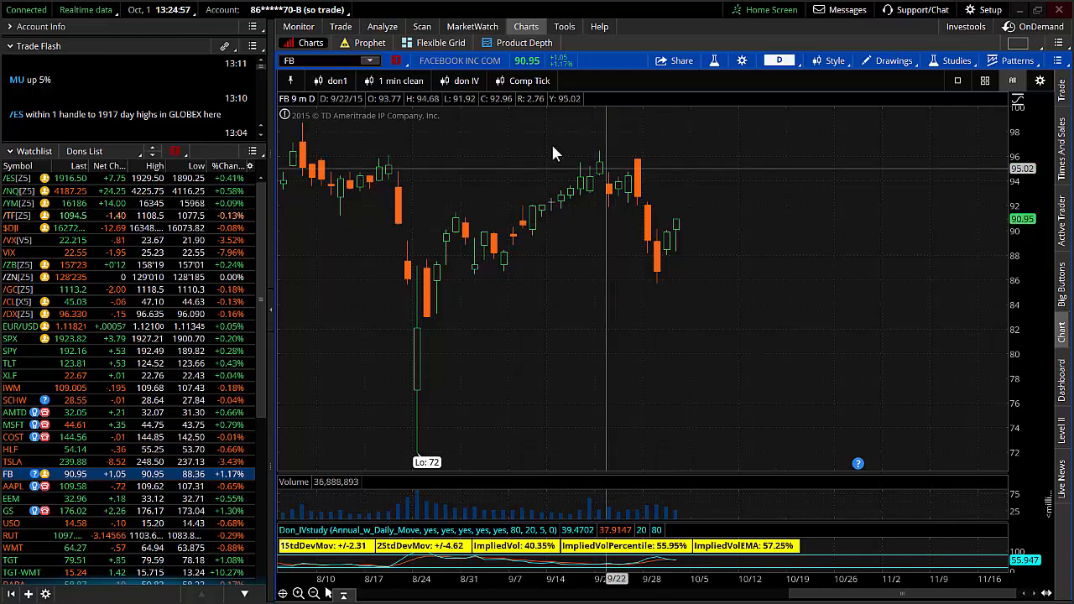
Show FB's option chain with the OCT4 15 weekly strikes 86.5–96.5 expanded.
{"action": "left_click", "coordinate": [341, 27]}
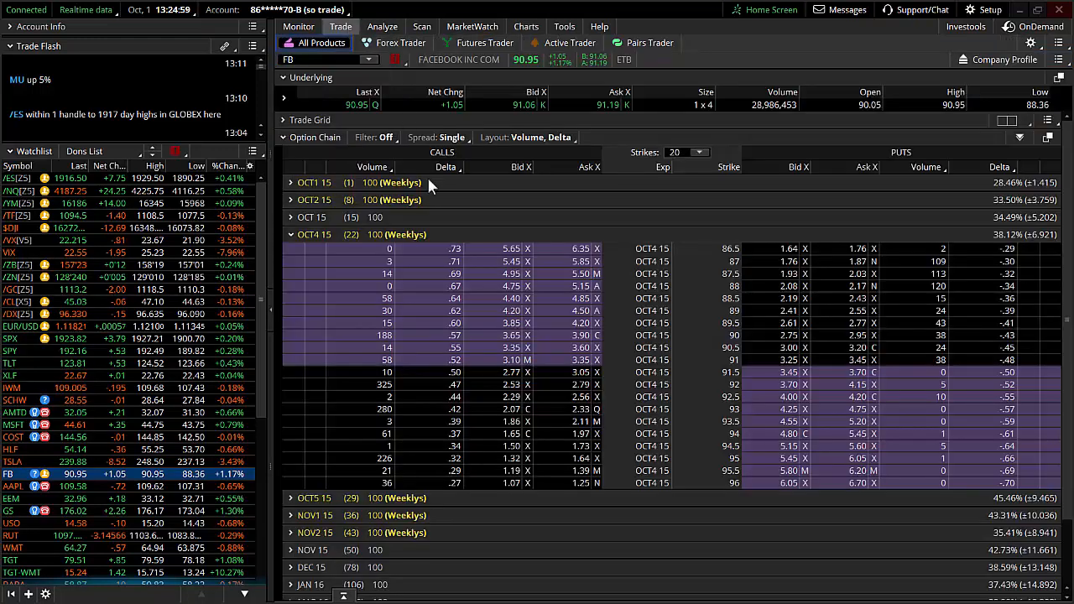
{"action": "mouse_move", "coordinate": [328, 248]}
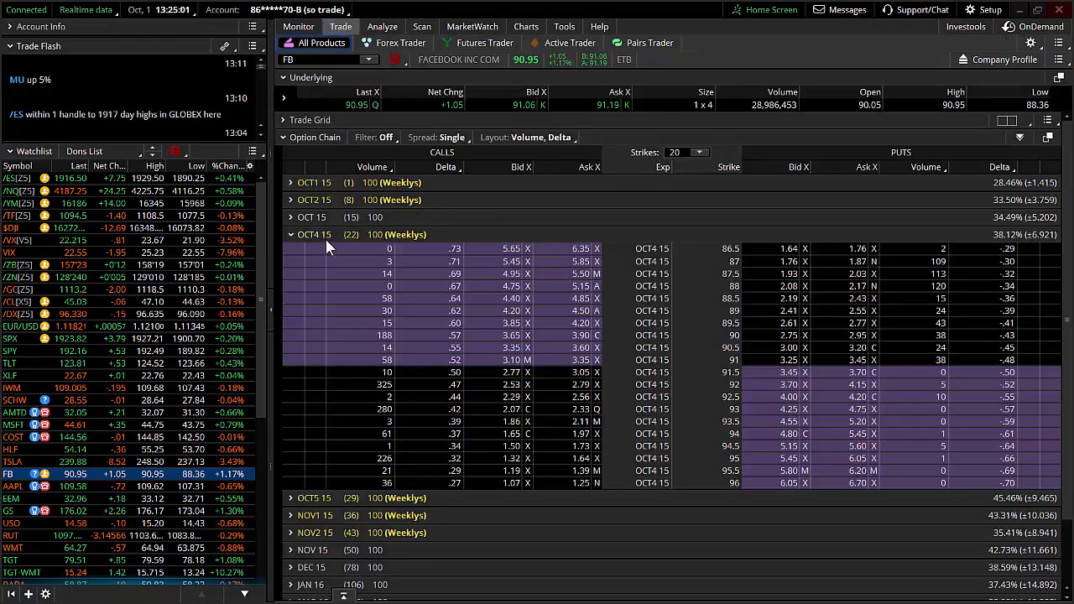
{"action": "left_click", "coordinate": [290, 235]}
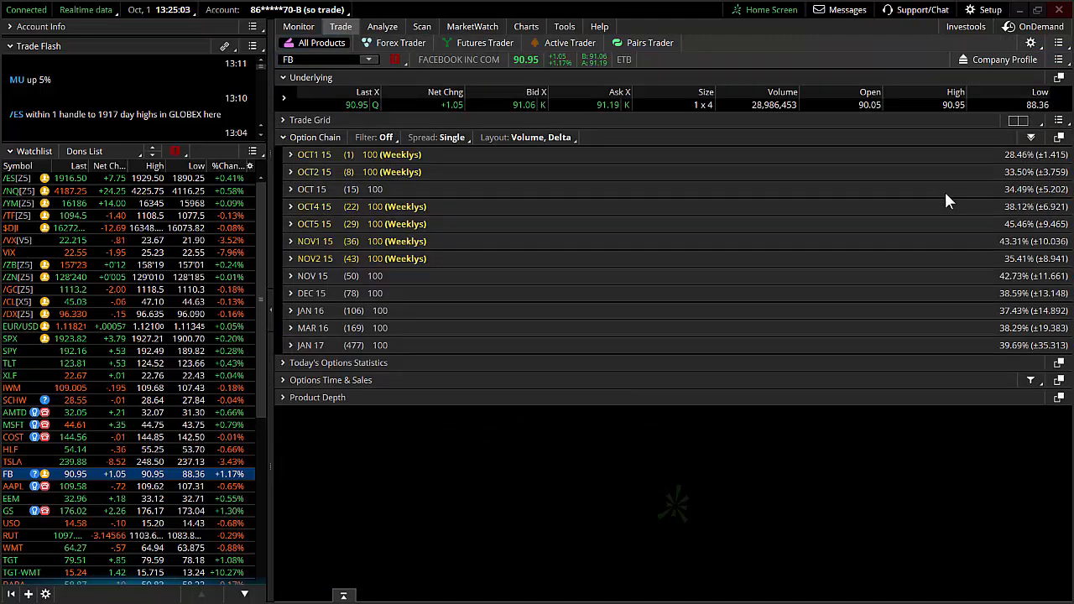
{"action": "mouse_move", "coordinate": [745, 228]}
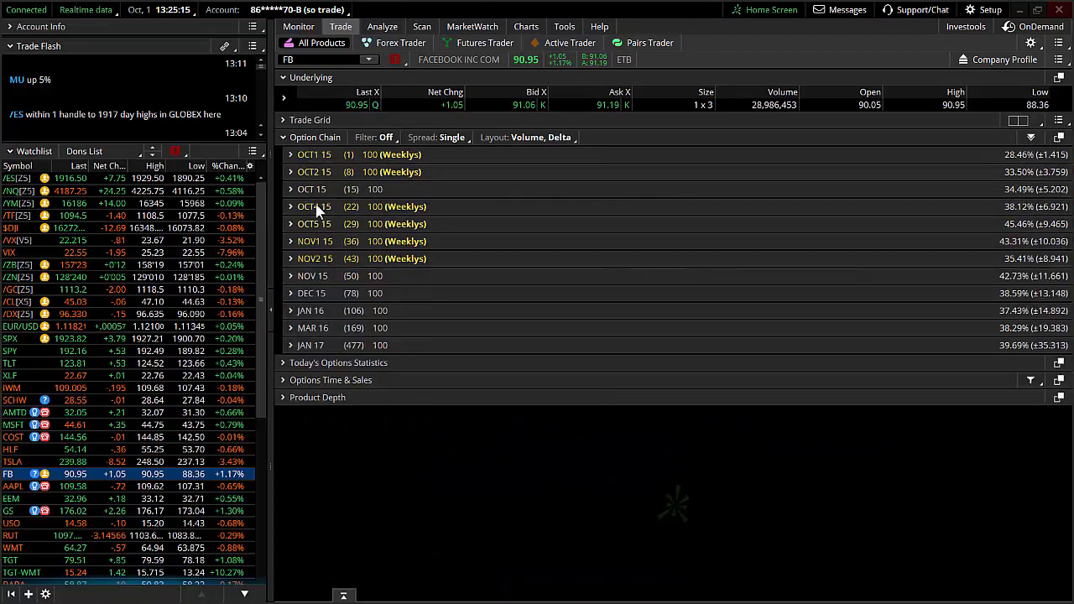
{"action": "left_click", "coordinate": [291, 206]}
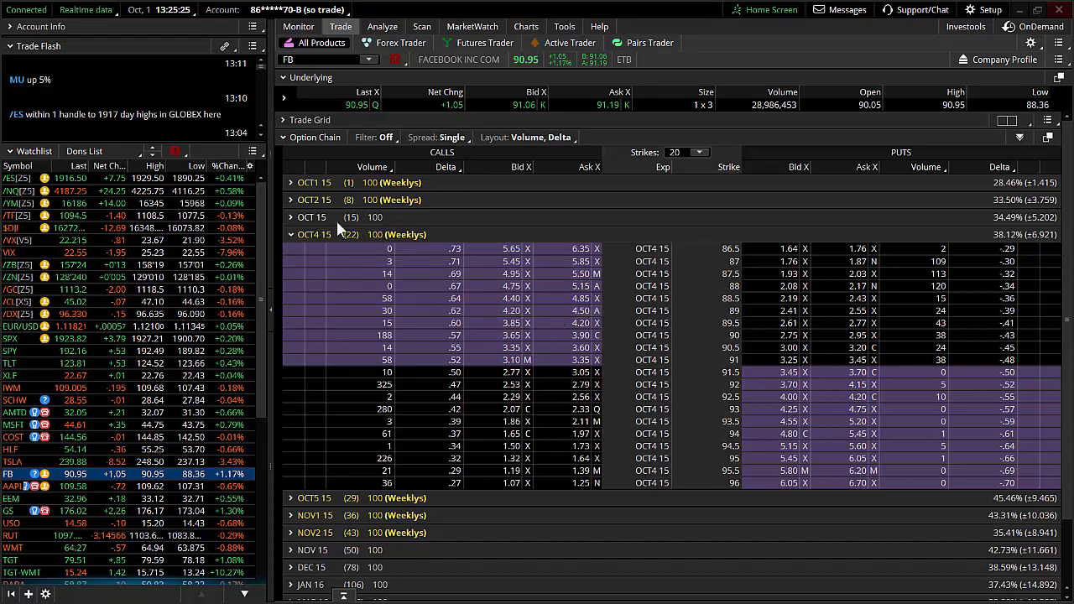
{"action": "mouse_move", "coordinate": [353, 245]}
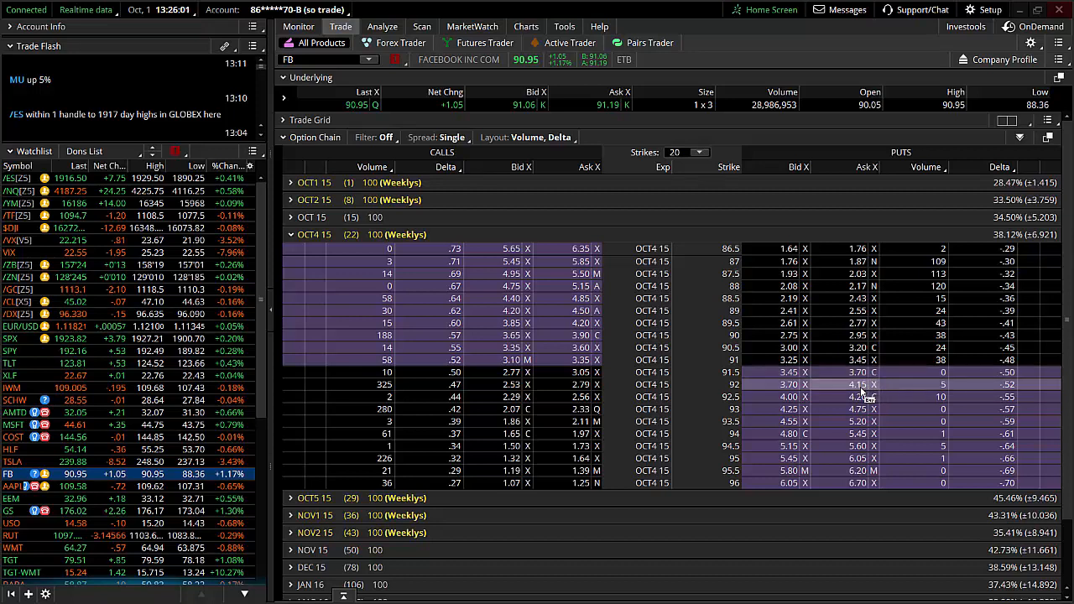
Load a buy vertical on the OCT4 15 92 put, selling the 91.5 put, into Order Entry.
{"action": "right_click", "coordinate": [856, 384]}
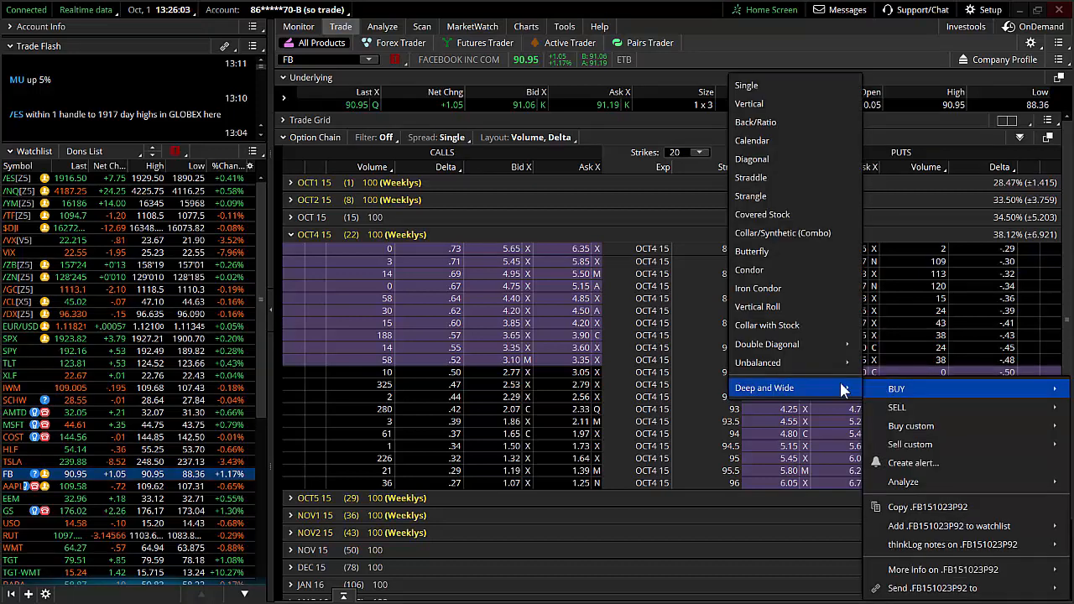
{"action": "mouse_move", "coordinate": [785, 289]}
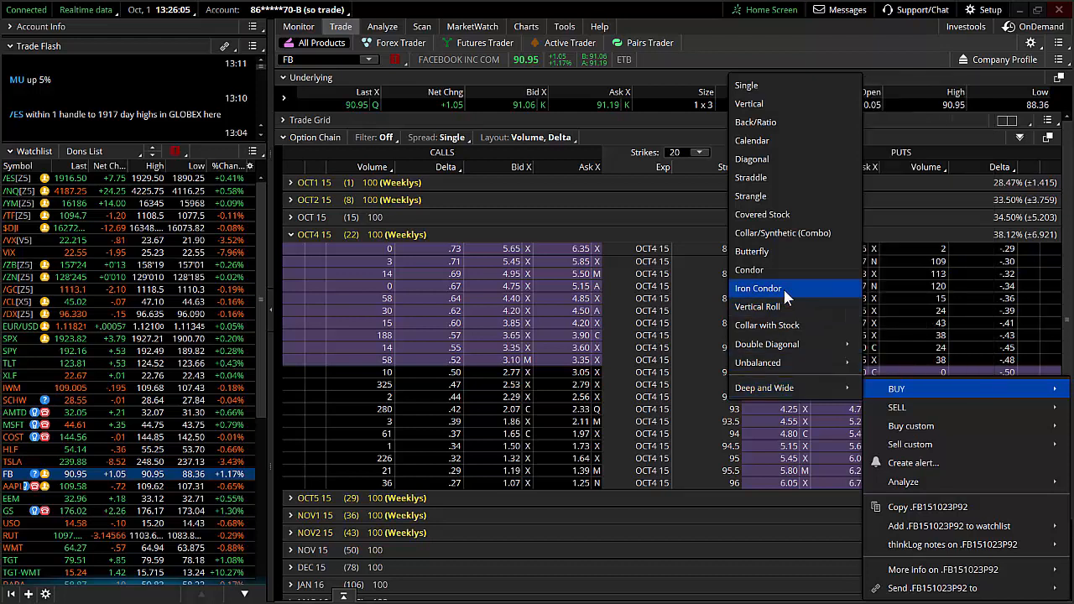
{"action": "mouse_move", "coordinate": [787, 121]}
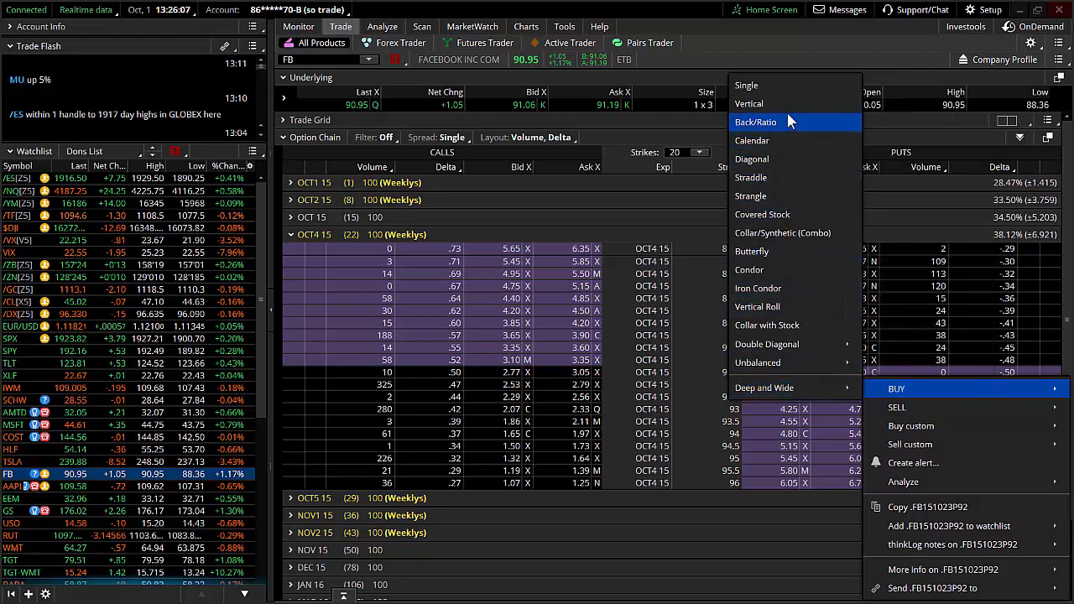
{"action": "left_click", "coordinate": [749, 104]}
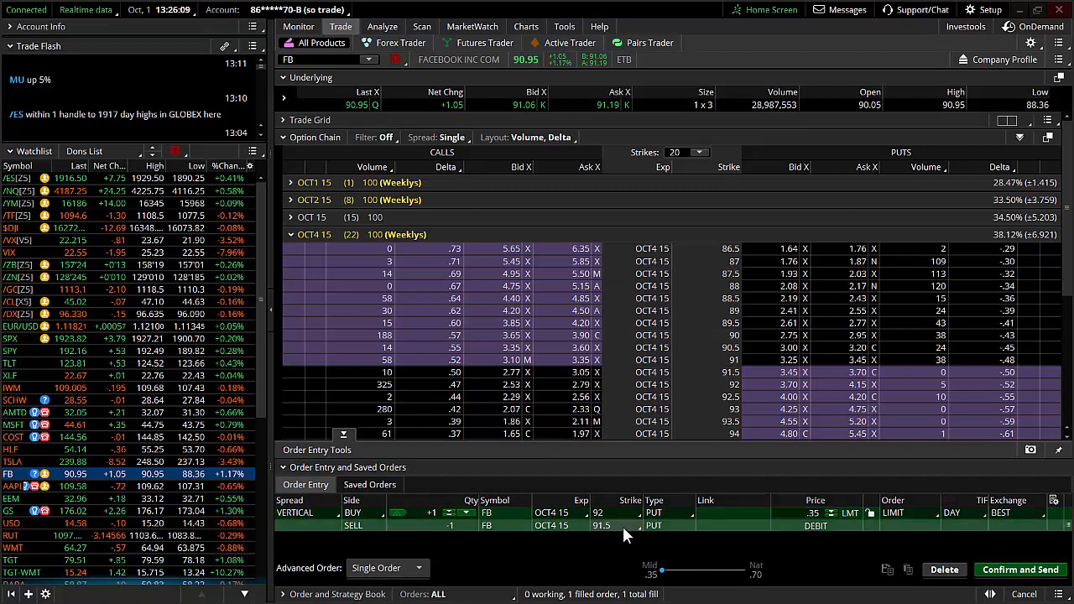
Change the sold leg's strike to 90, making a 92/90 put vertical at 1.08 debit.
{"action": "left_click", "coordinate": [601, 525]}
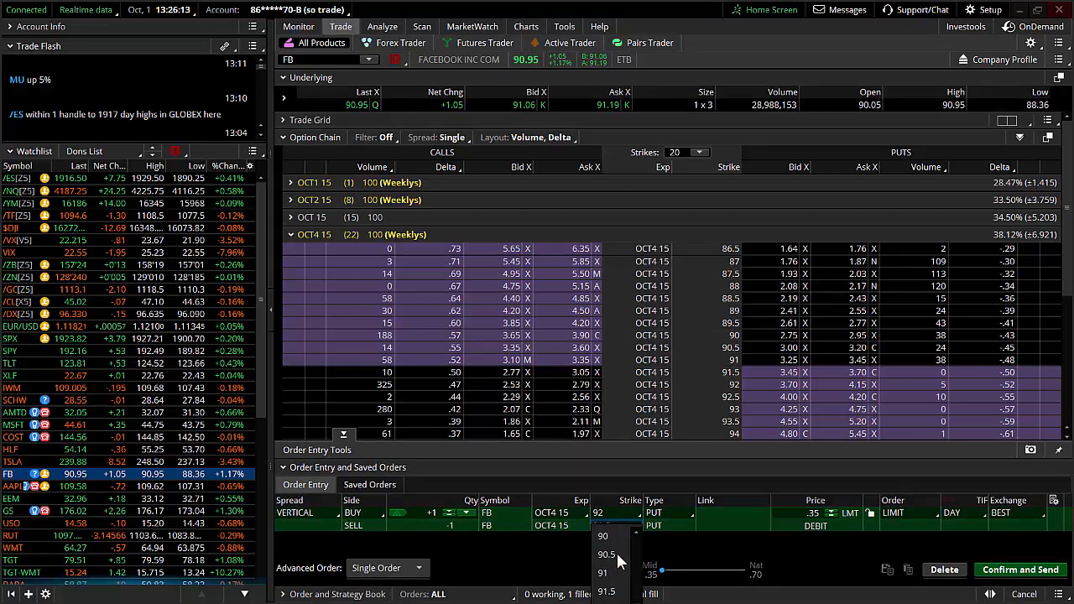
{"action": "left_click", "coordinate": [602, 537]}
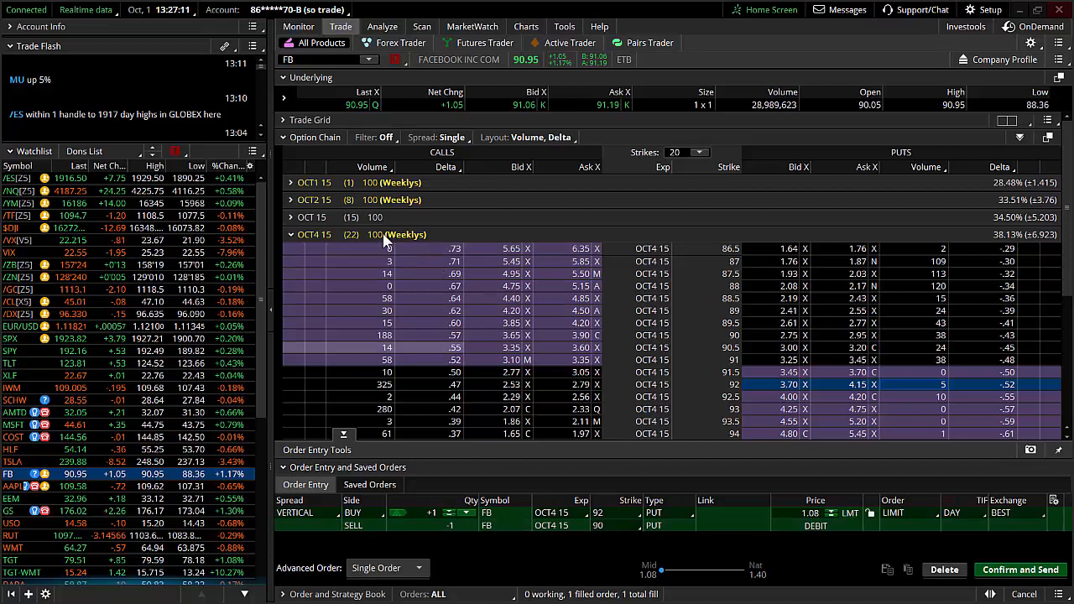
{"action": "mouse_move", "coordinate": [386, 243]}
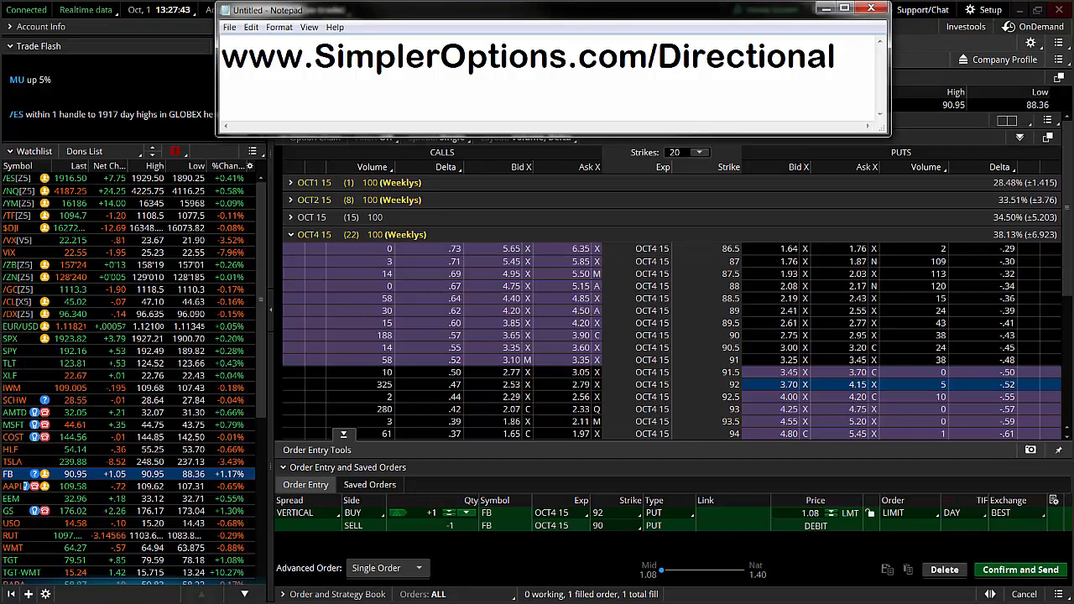
{"action": "left_click", "coordinate": [707, 57]}
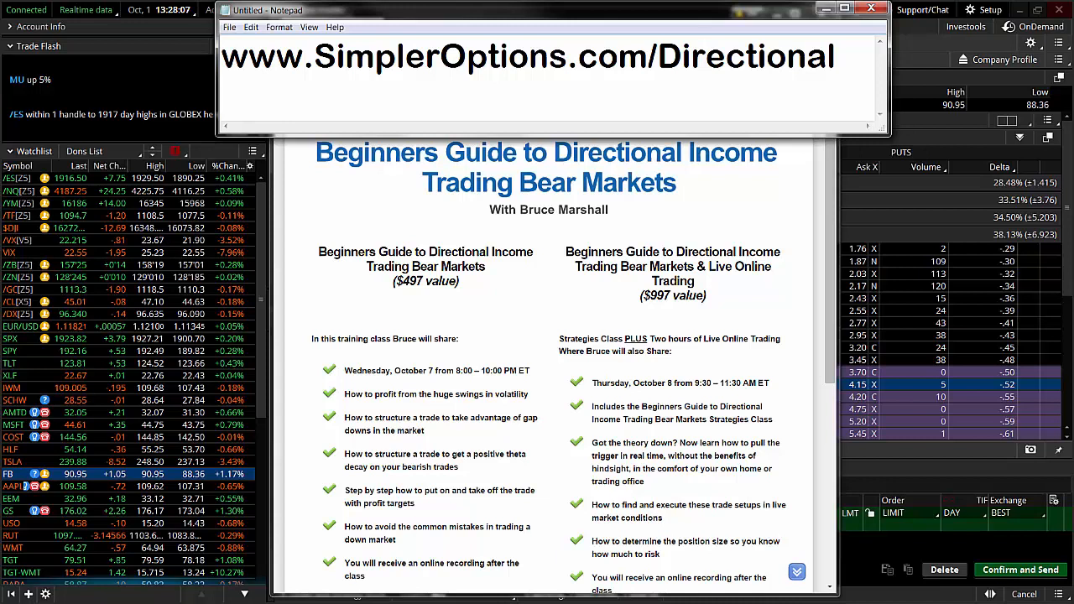
{"action": "left_click", "coordinate": [707, 57]}
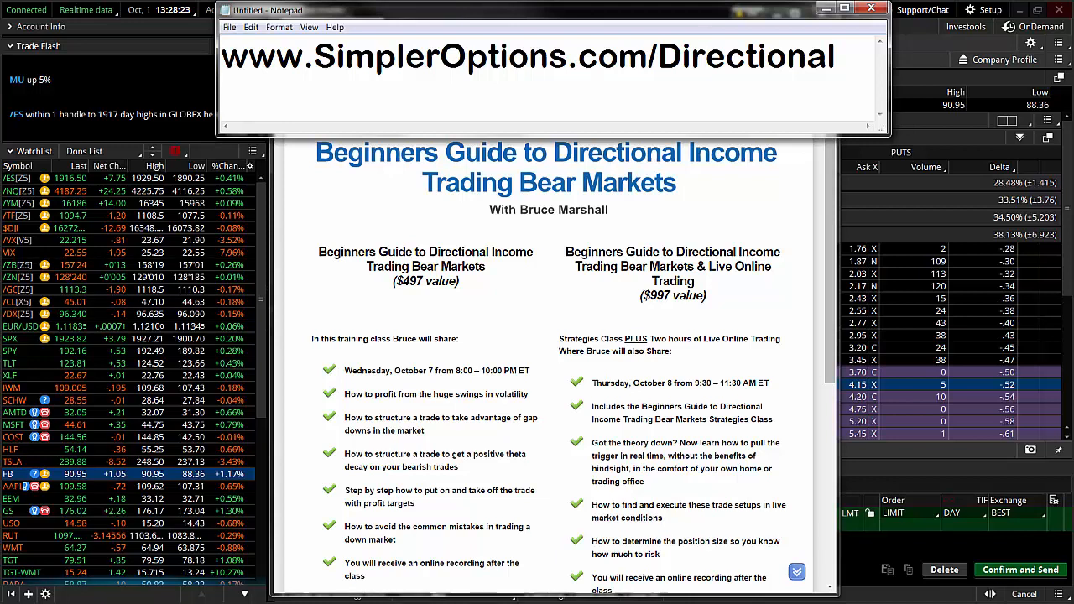
{"action": "left_click", "coordinate": [705, 58]}
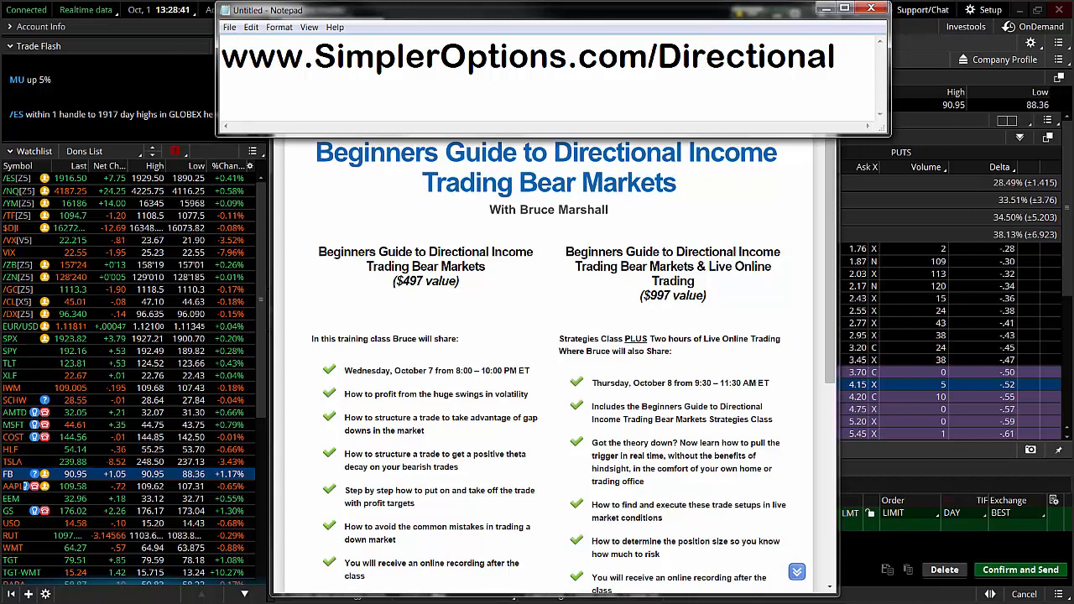
{"action": "left_click", "coordinate": [708, 57]}
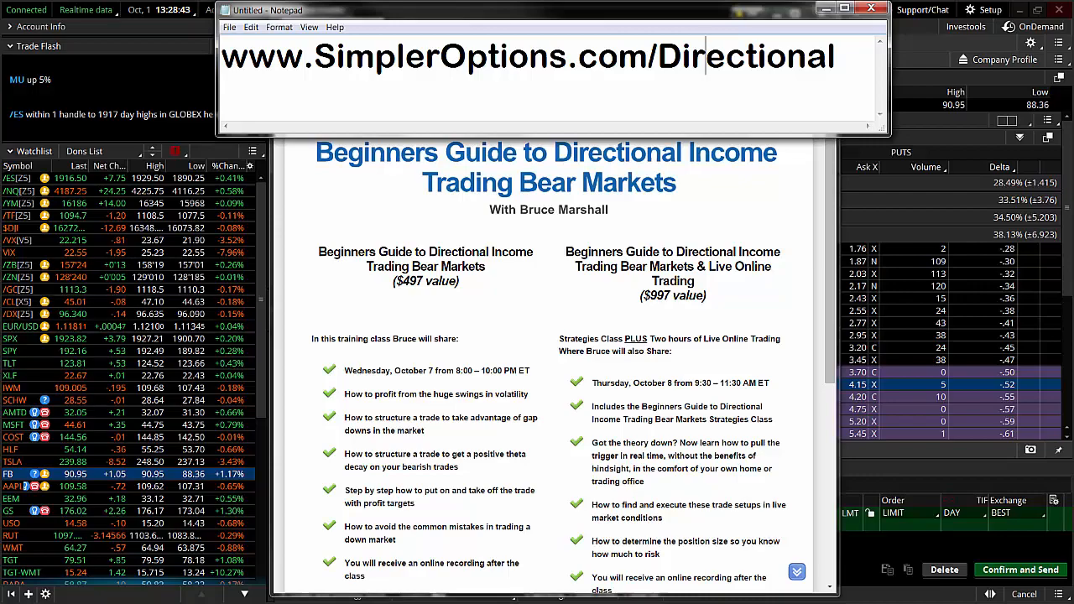